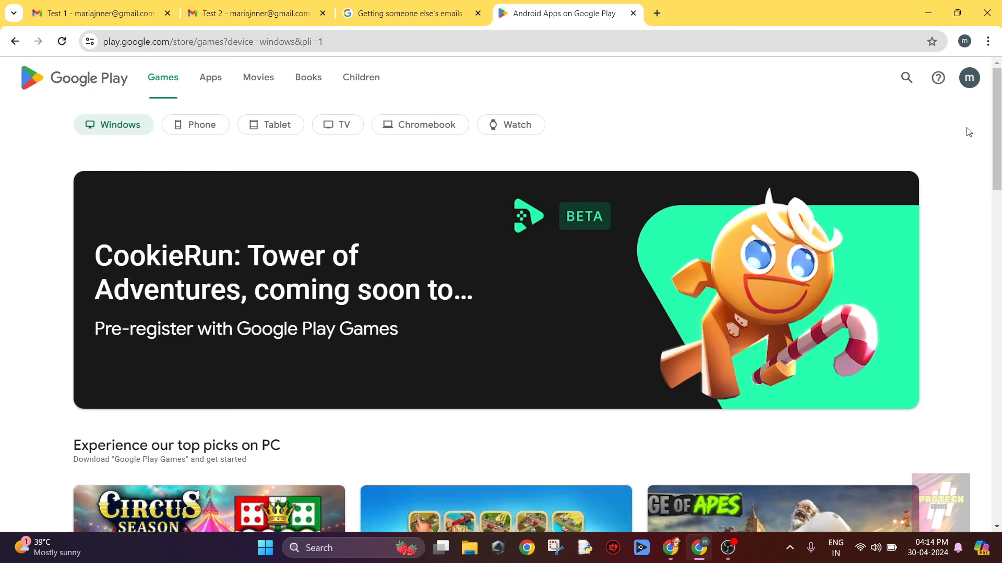
{"action": "mouse_move", "coordinate": [651, 76]}
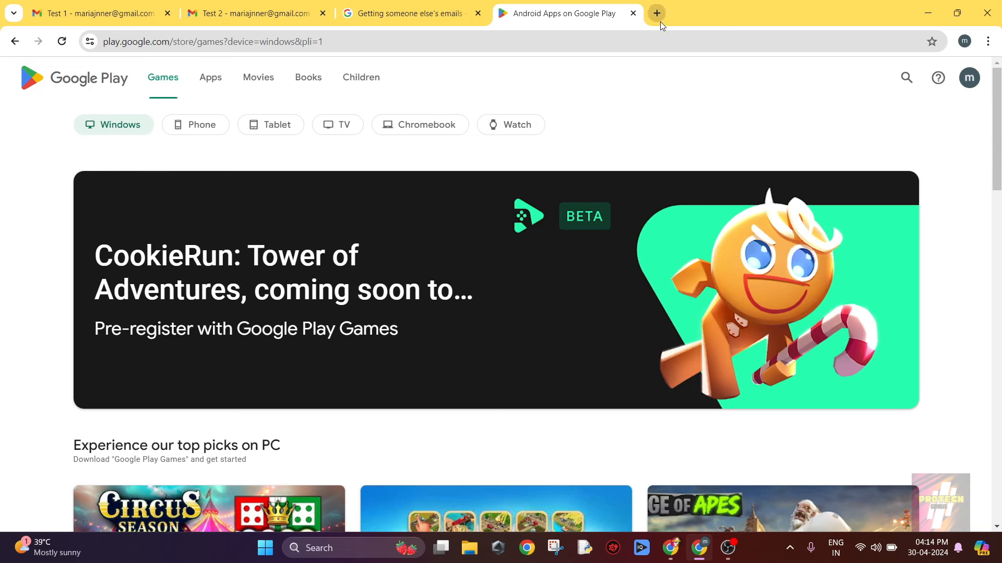
- In a new tab, reach the Google Play Games for Windows page via the Google apps launcher
{"action": "scroll", "scroll_direction": "down", "scroll_amount": 3}
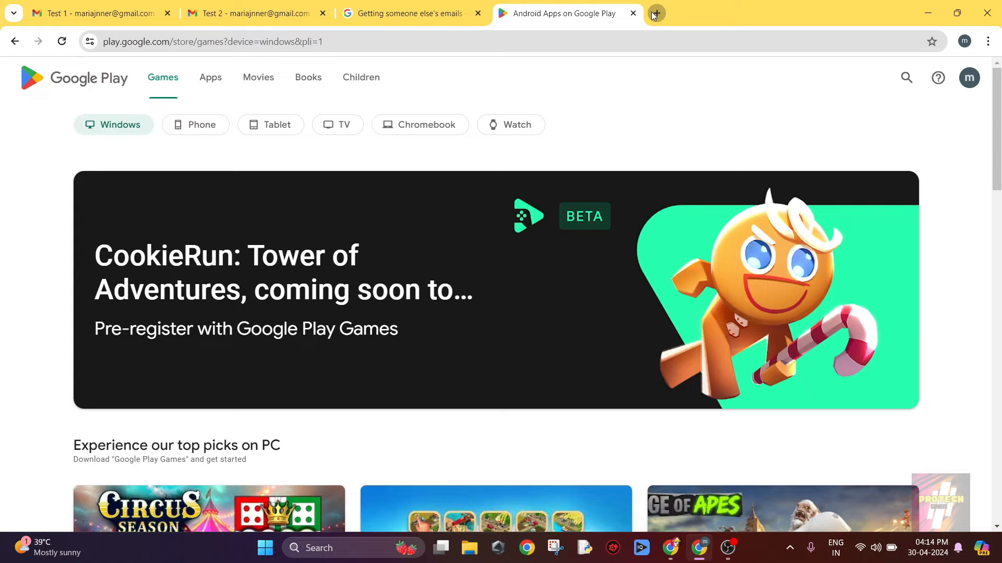
{"action": "left_click", "coordinate": [655, 13]}
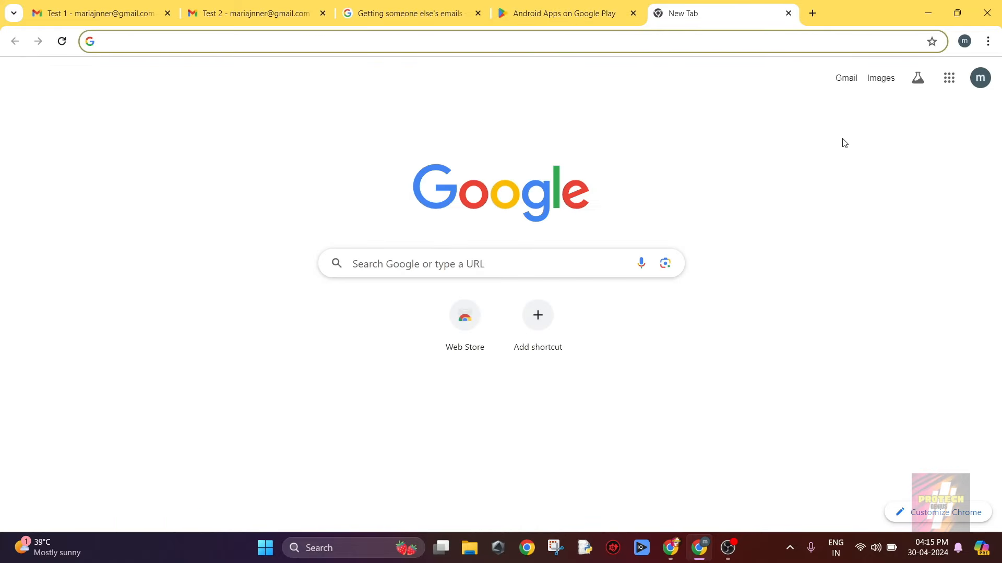
{"action": "type", "text": "+"}
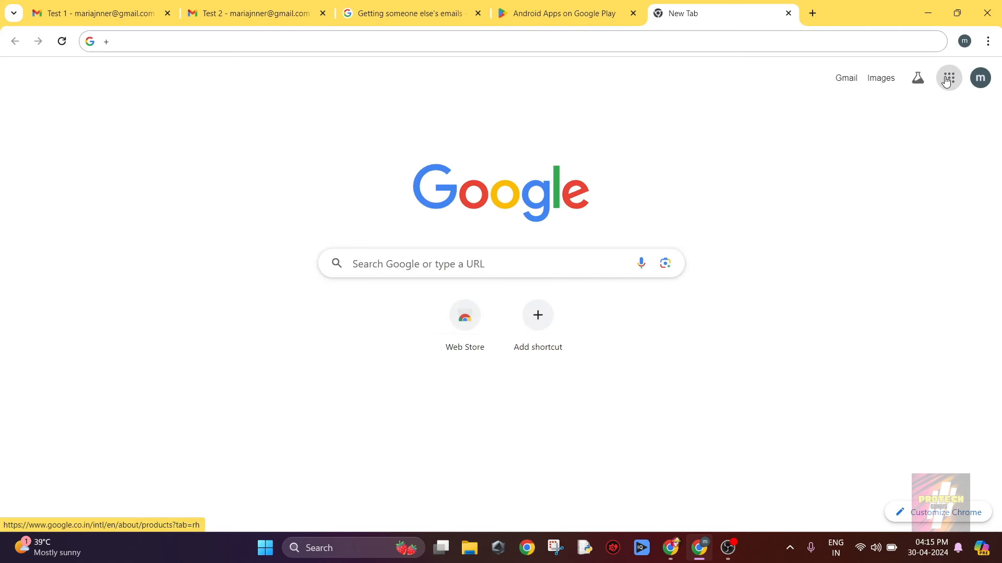
{"action": "left_click", "coordinate": [948, 77]}
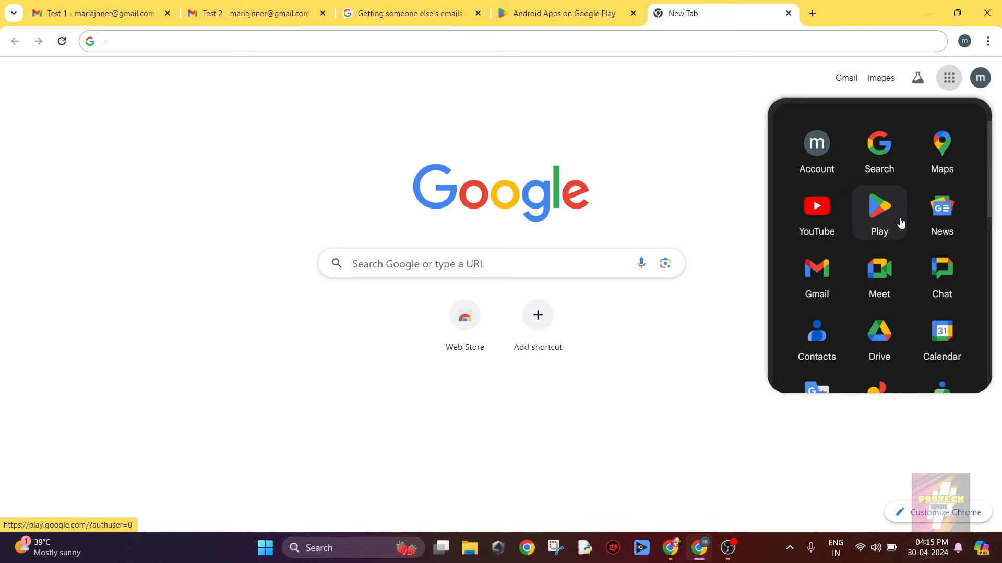
{"action": "left_click", "coordinate": [879, 208]}
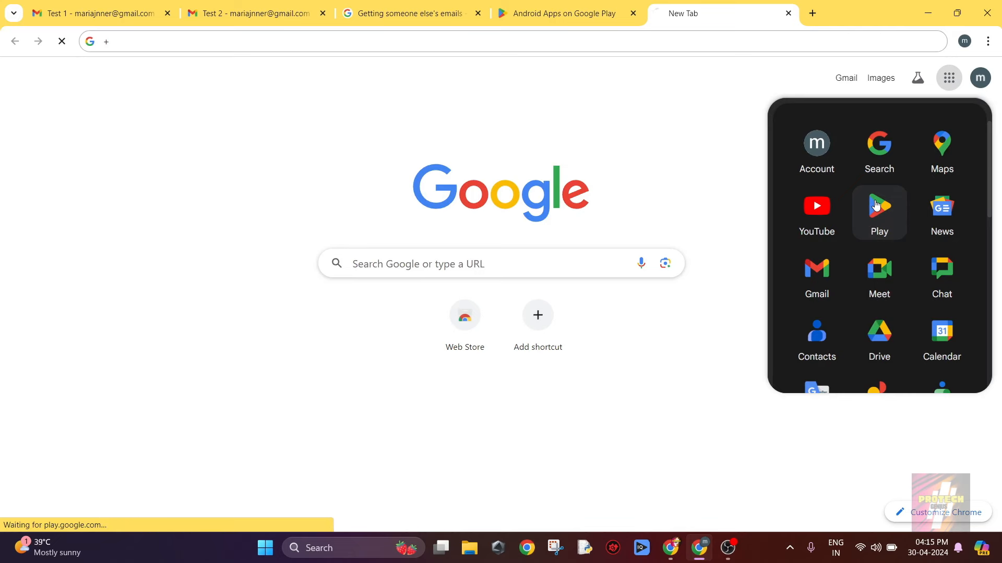
{"action": "left_click", "coordinate": [878, 205]}
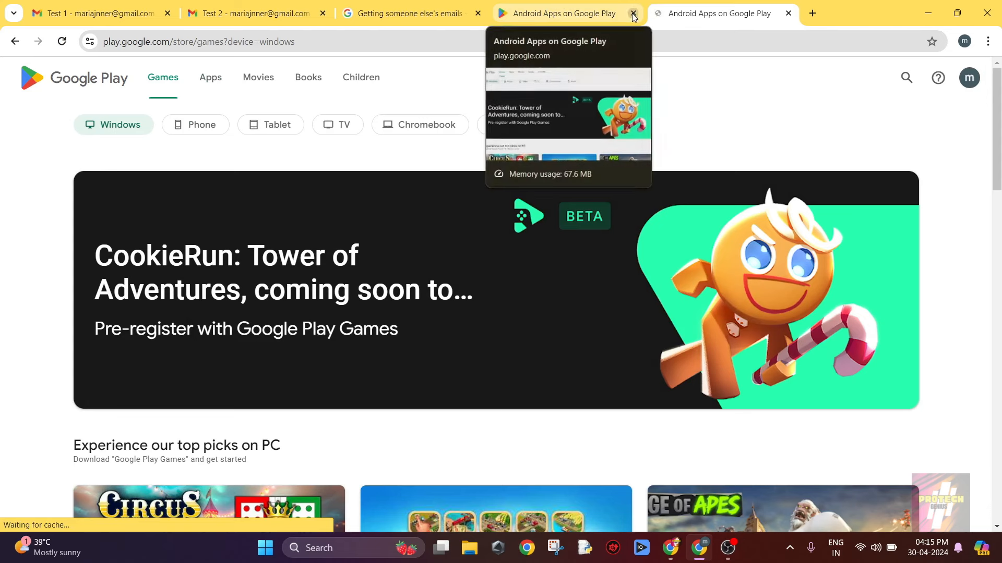
- Close the older Google Play tab and bring up Chrome's menu for Save and share
{"action": "left_click", "coordinate": [632, 12]}
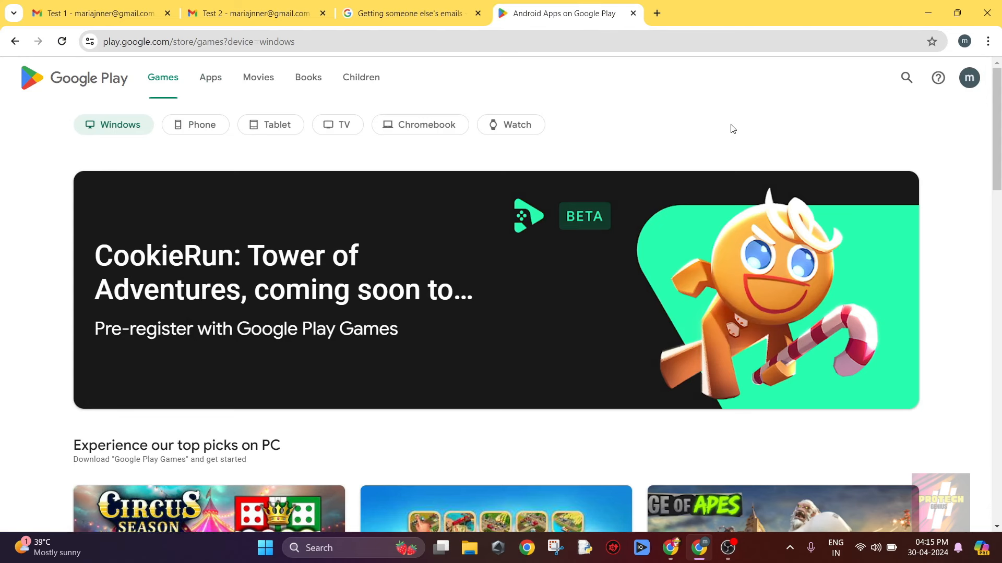
{"action": "mouse_move", "coordinate": [987, 41]}
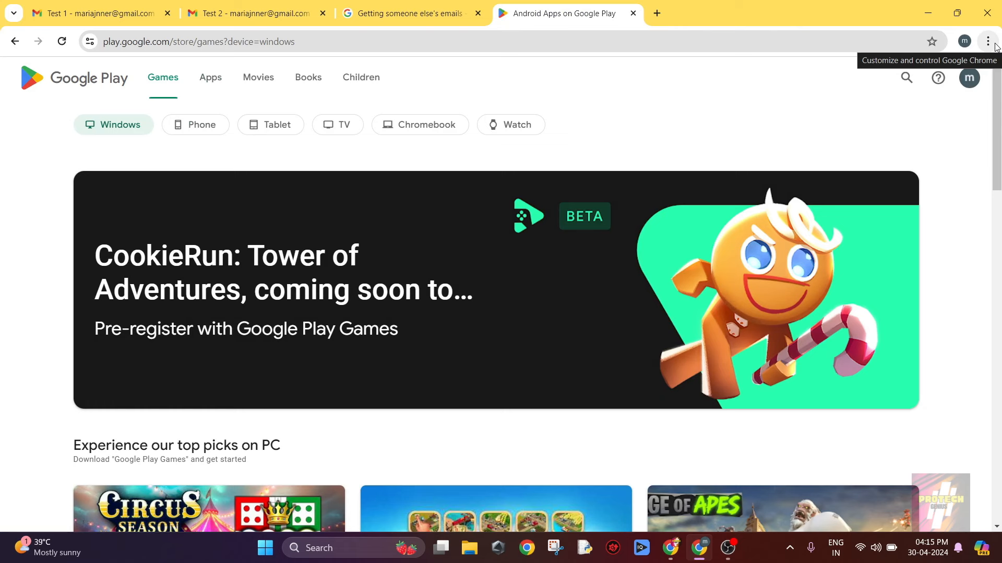
{"action": "left_click", "coordinate": [987, 40]}
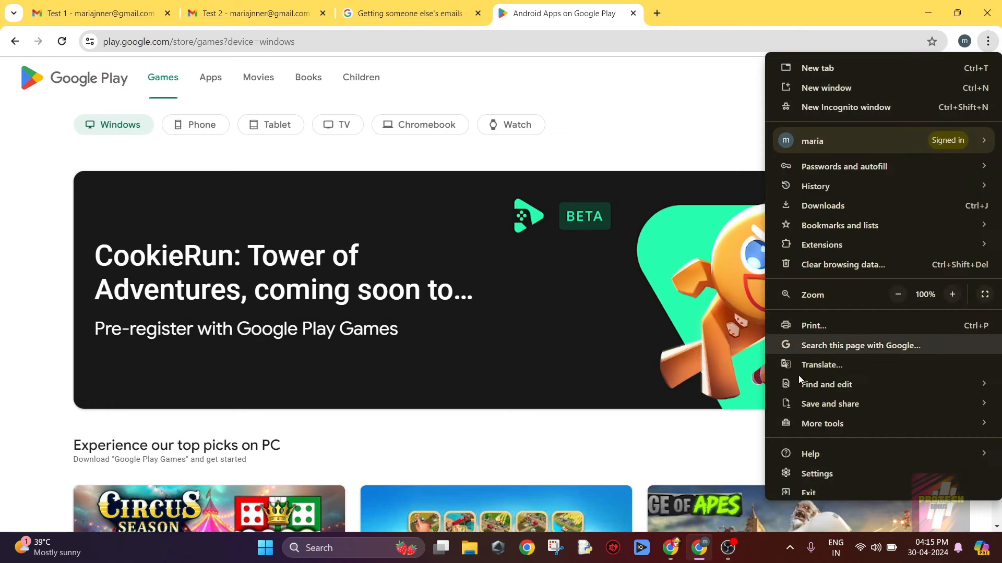
{"action": "mouse_move", "coordinate": [822, 423]}
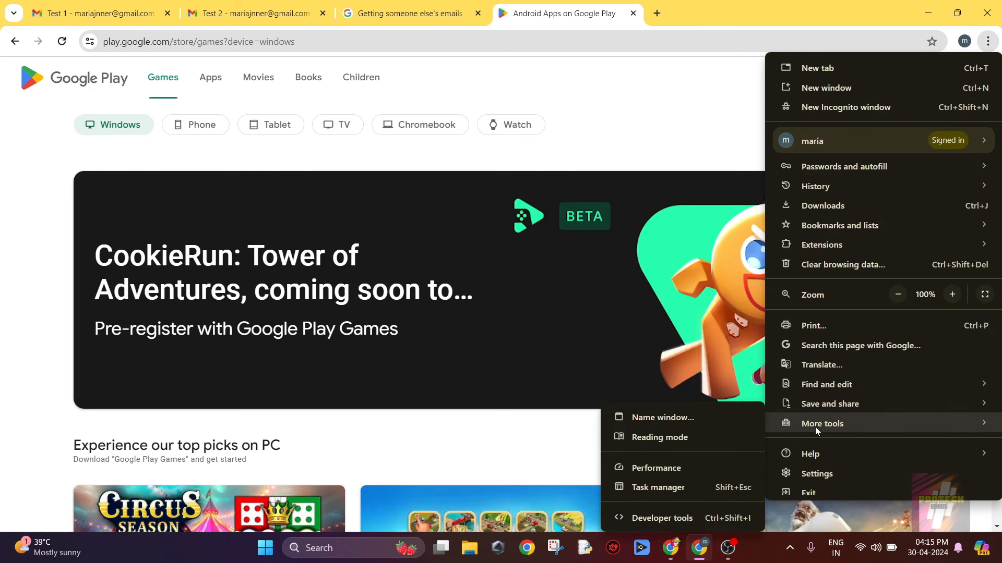
{"action": "mouse_move", "coordinate": [818, 424]}
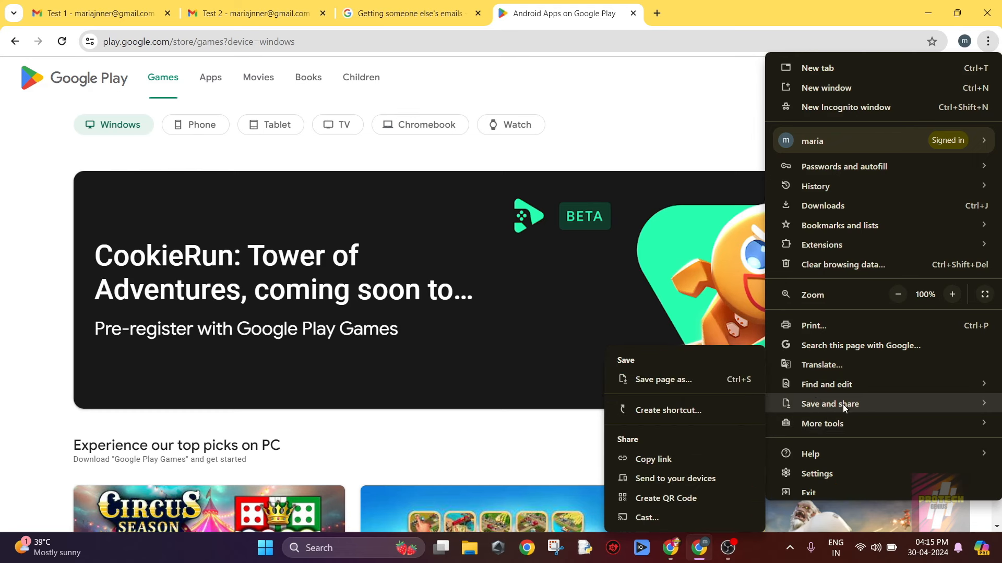
{"action": "mouse_move", "coordinate": [669, 409]}
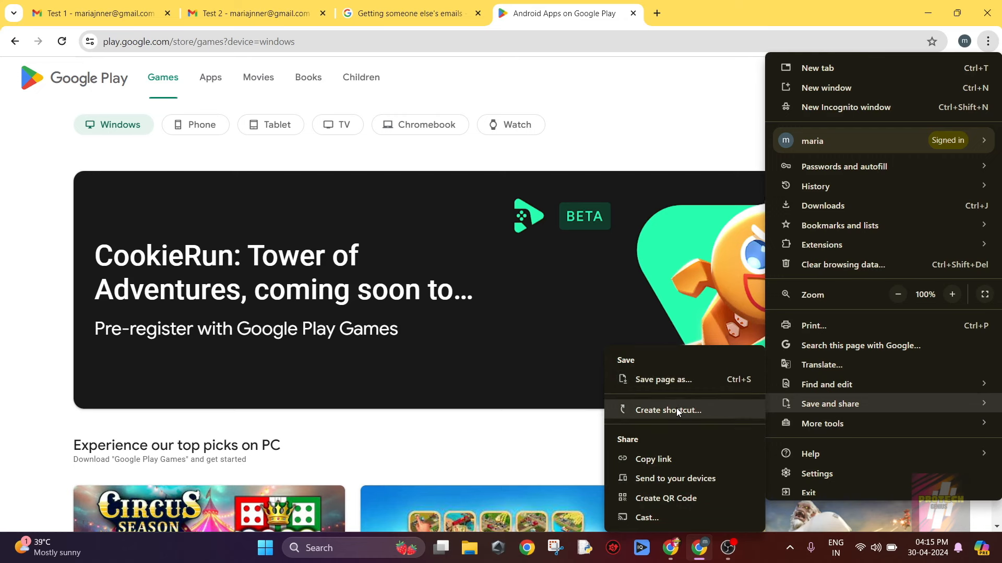
- Create a Google Play shortcut set to open as its own window
{"action": "left_click", "coordinate": [668, 410]}
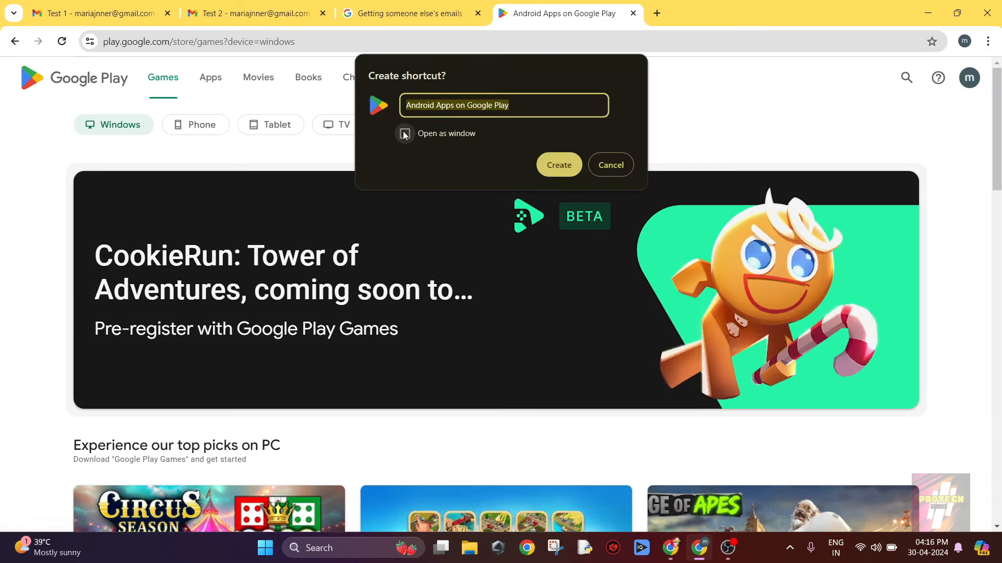
{"action": "left_click", "coordinate": [404, 133]}
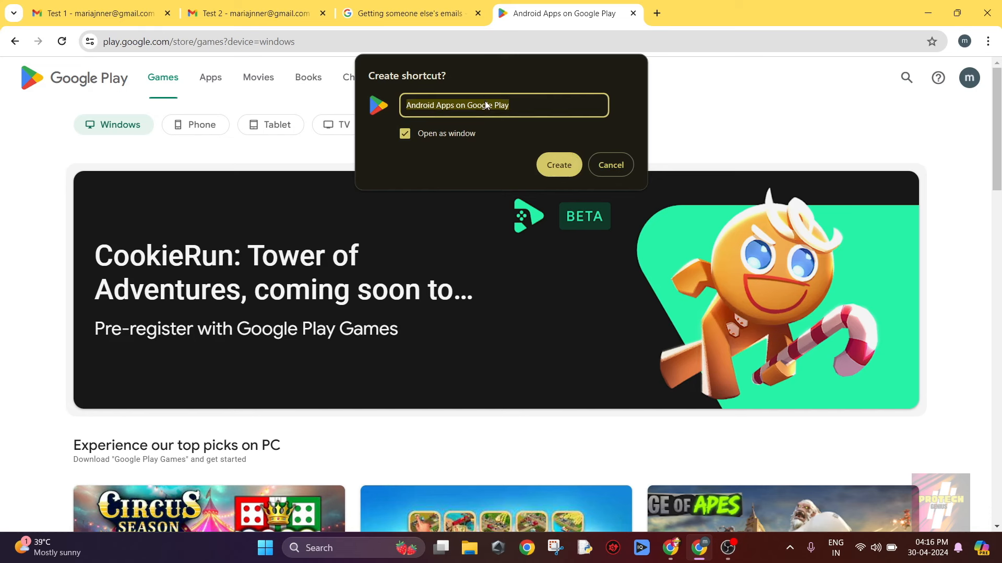
{"action": "left_click", "coordinate": [557, 165]}
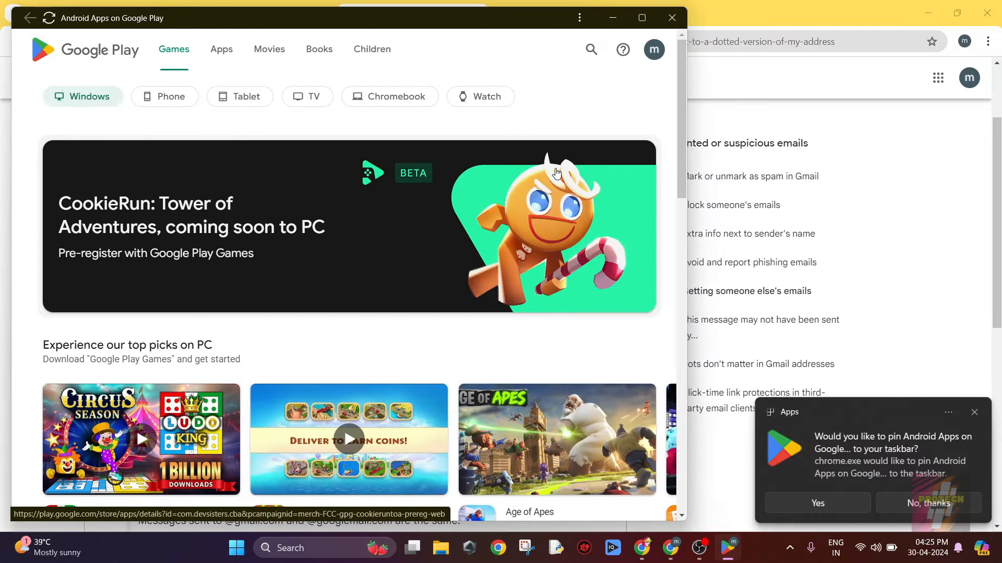
{"action": "mouse_move", "coordinate": [838, 244]}
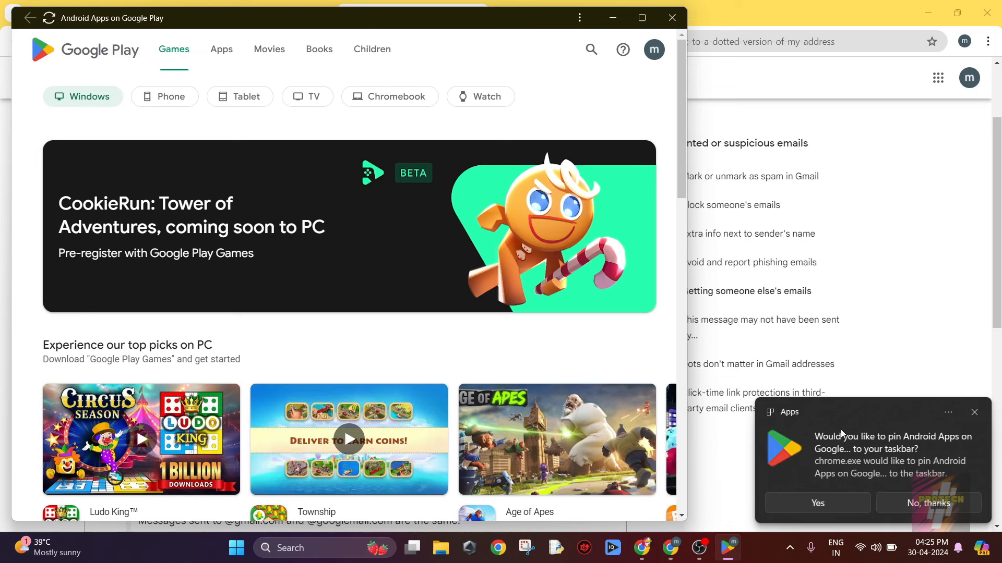
{"action": "mouse_move", "coordinate": [840, 436]}
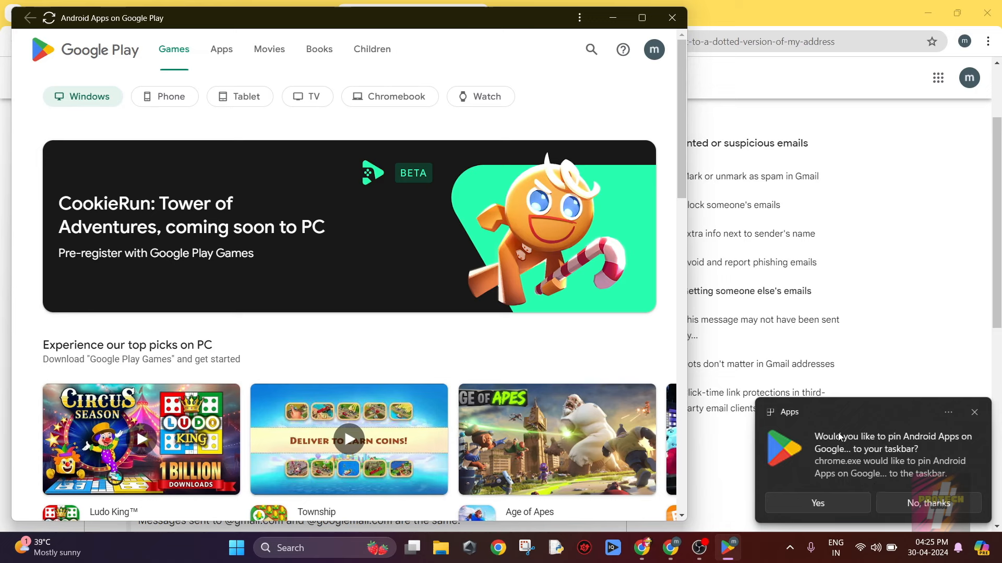
{"action": "mouse_move", "coordinate": [756, 559]}
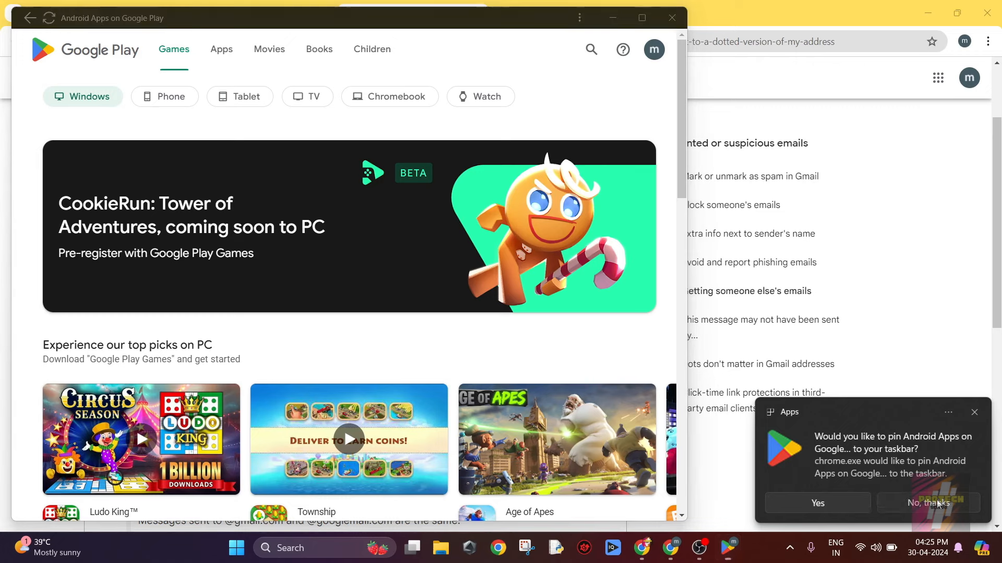
- Decline pinning the Google Play app to the taskbar with No, thanks
{"action": "left_click", "coordinate": [927, 503]}
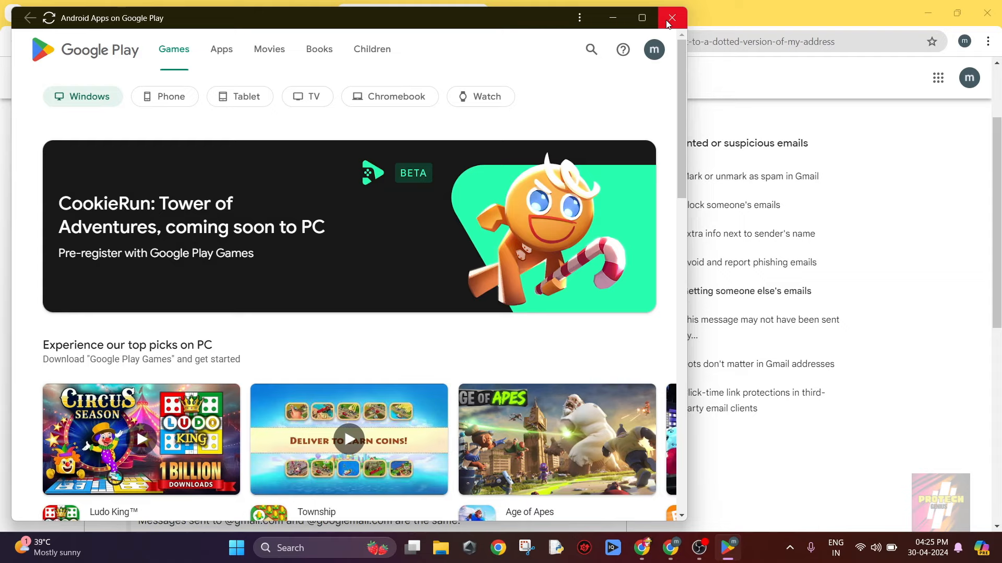
- Close the Play window, move its desktop shortcut to the middle, and relaunch it
{"action": "left_click", "coordinate": [669, 17]}
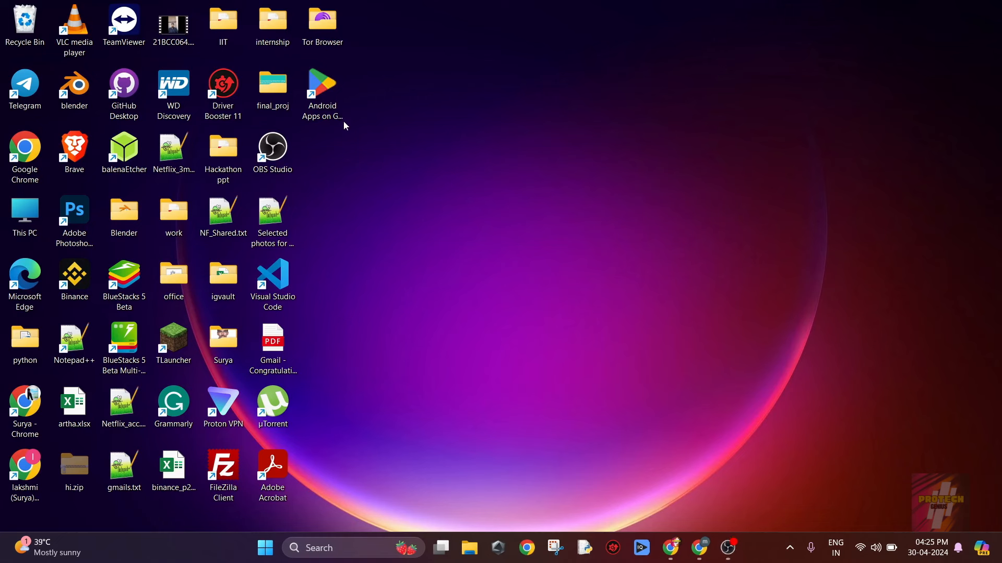
{"action": "left_click_drag", "start_coordinate": [322, 86], "coordinate": [569, 153]}
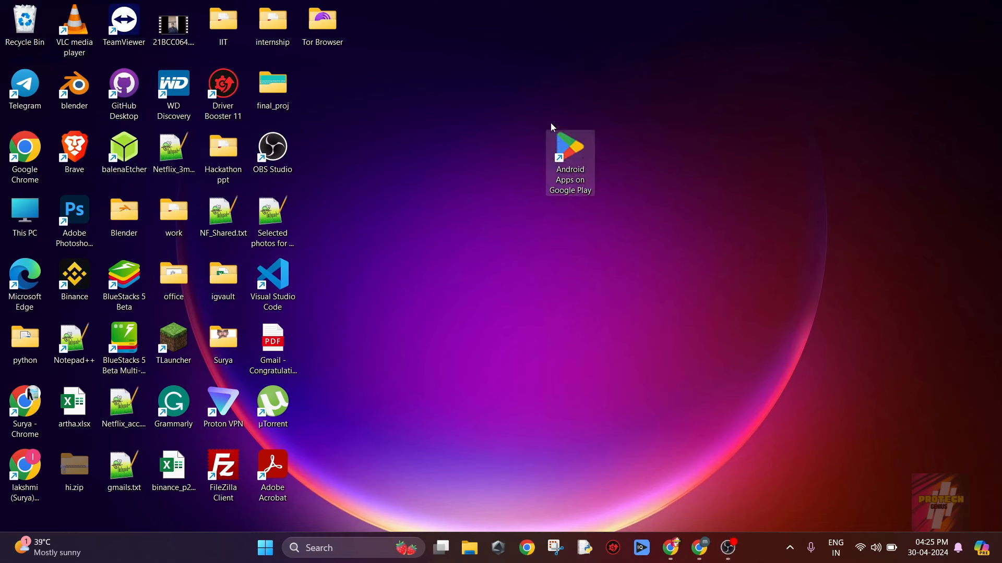
{"action": "mouse_move", "coordinate": [569, 150]}
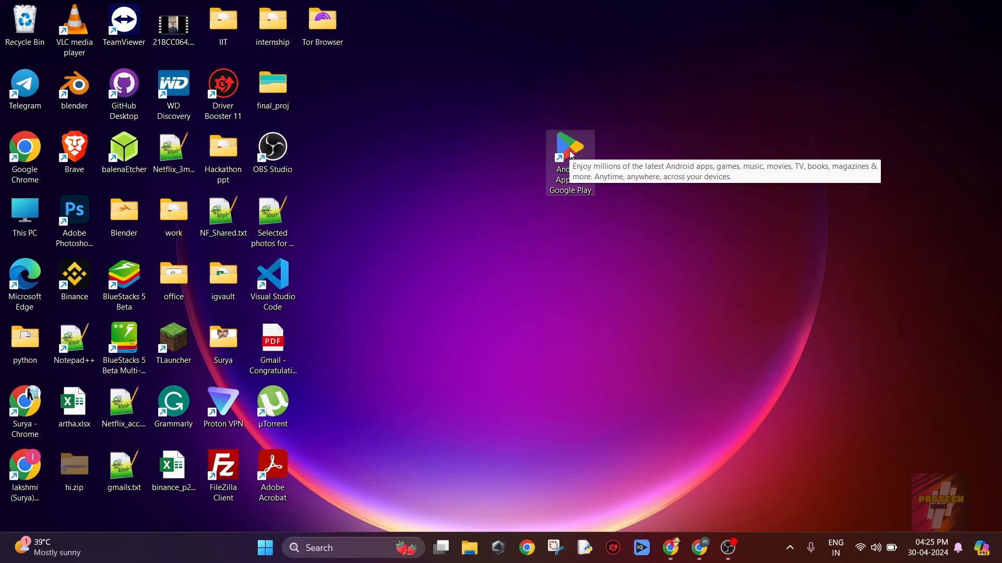
{"action": "mouse_move", "coordinate": [569, 154]}
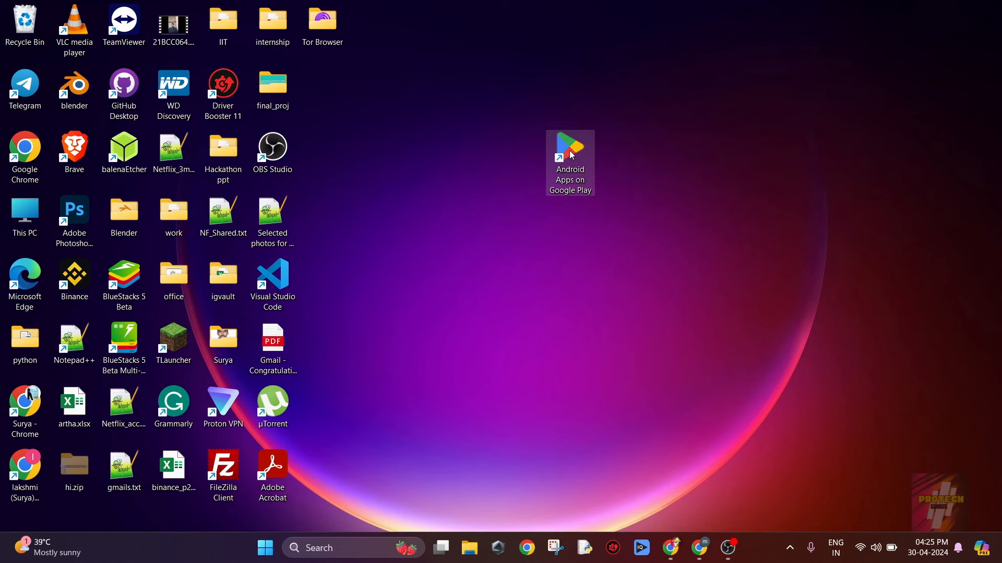
{"action": "double_click", "coordinate": [568, 146]}
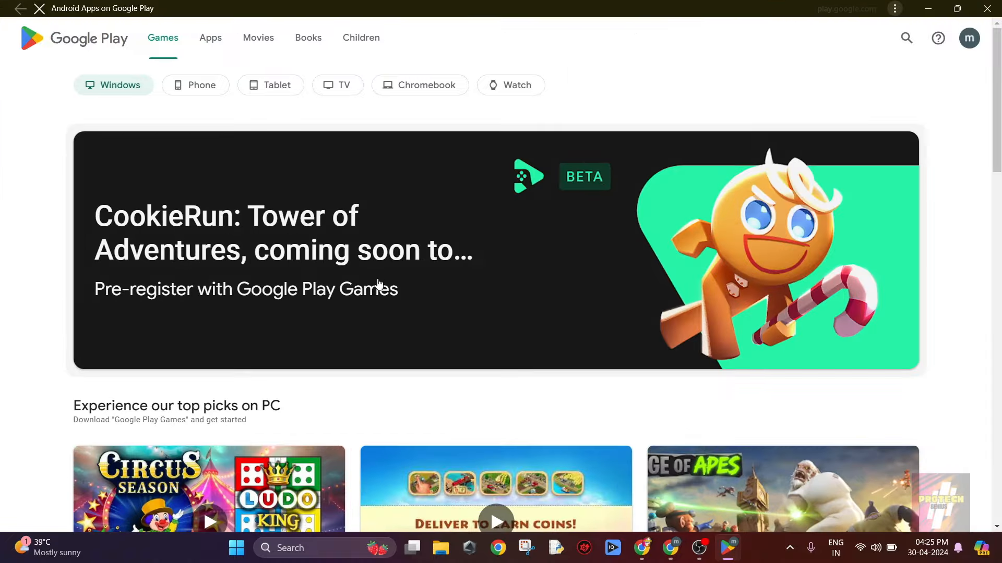
- Reach the Ludo King game page from the top picks on PC section
{"action": "scroll", "scroll_direction": "down", "scroll_amount": 3}
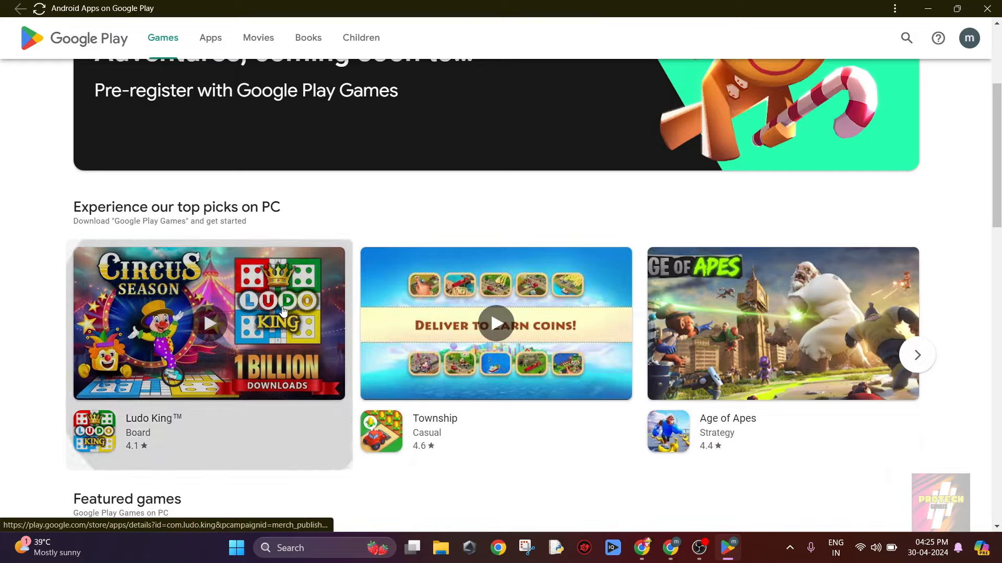
{"action": "left_click", "coordinate": [209, 323]}
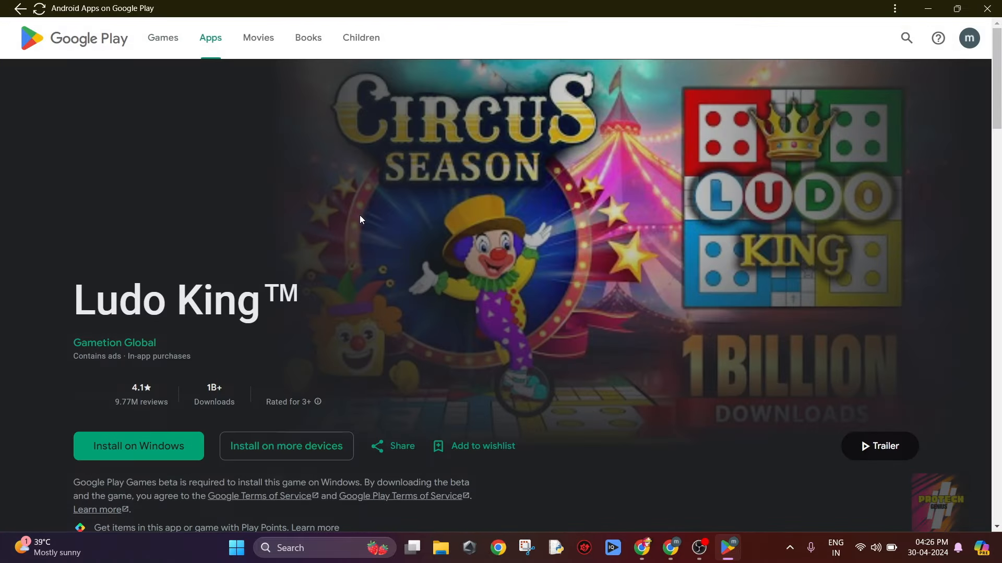
{"action": "scroll", "scroll_direction": "down", "scroll_amount": 3}
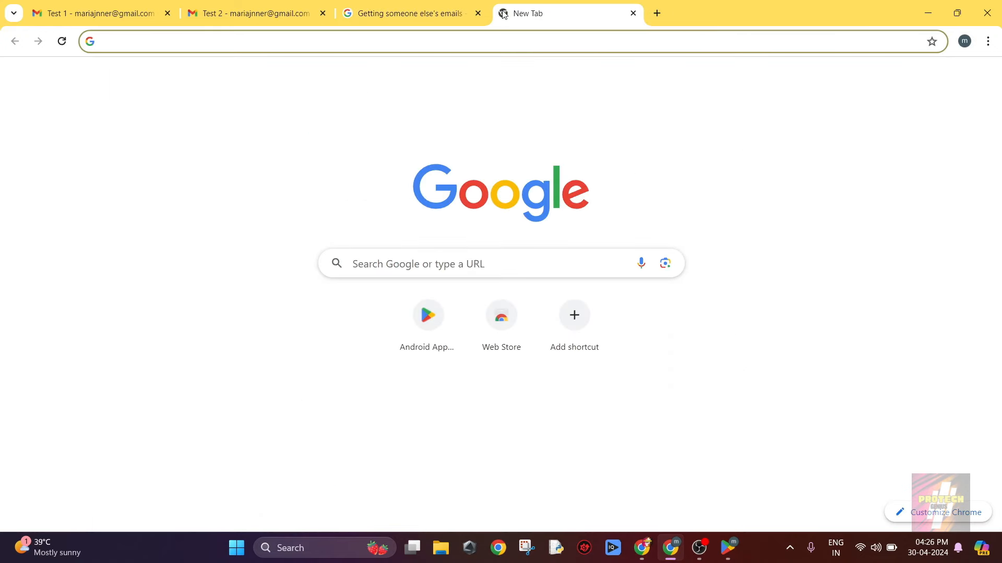
- Load apps.evozi.com/apk-downloader/ in one tab and Google Play from the apps launcher in another
{"action": "type", "text": "apps.evozi.com/apk-downloader/"}
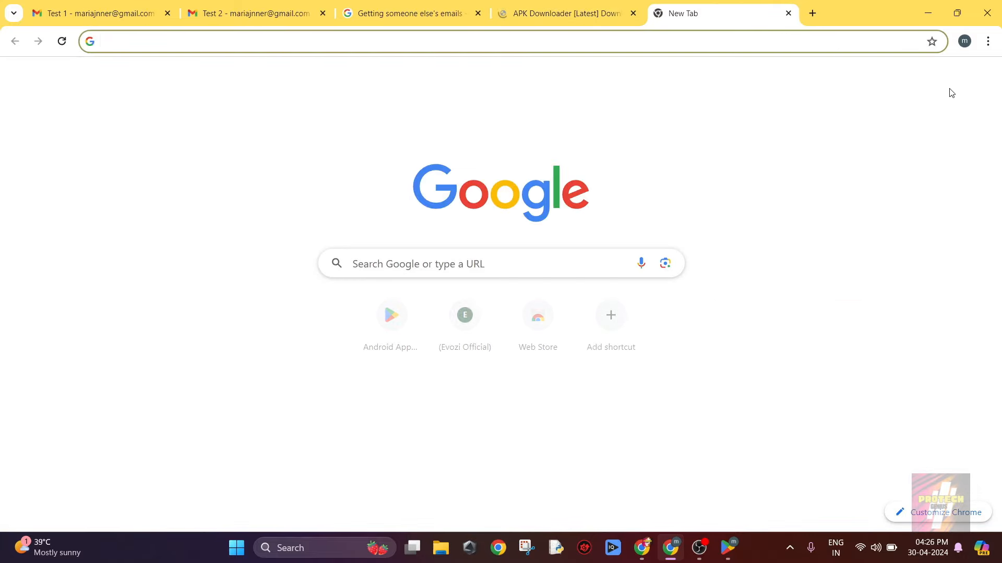
{"action": "left_click", "coordinate": [949, 77]}
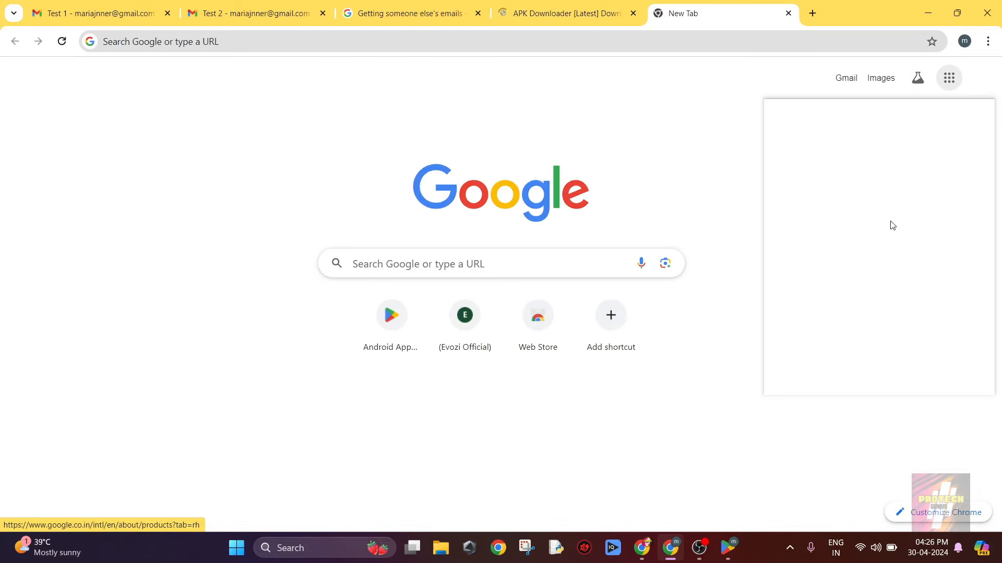
{"action": "left_click", "coordinate": [948, 77]}
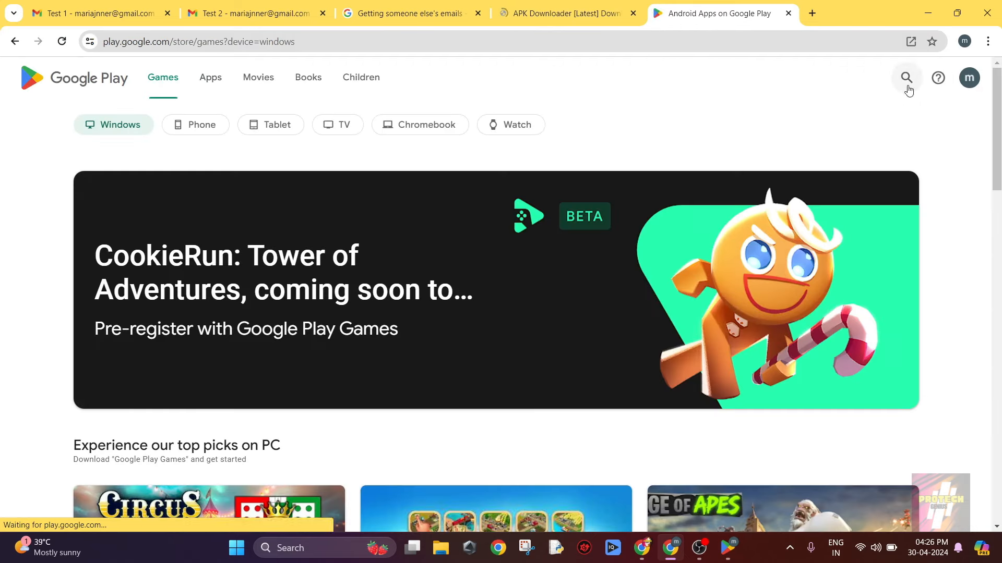
- Search the store for 'free fire' and reach the Free Fire MAX page with its URL selected
{"action": "type", "text": "fre"}
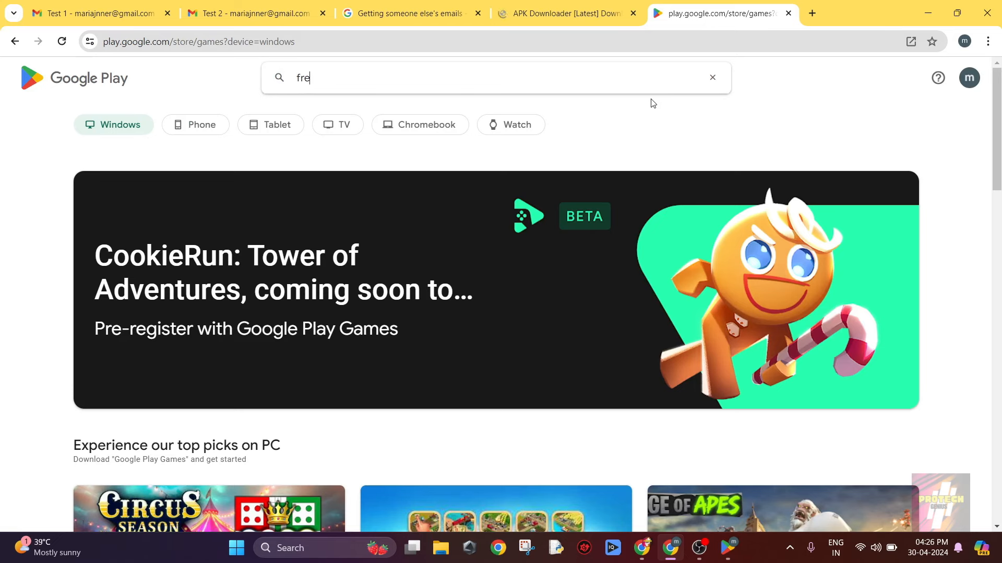
{"action": "type", "text": "e"}
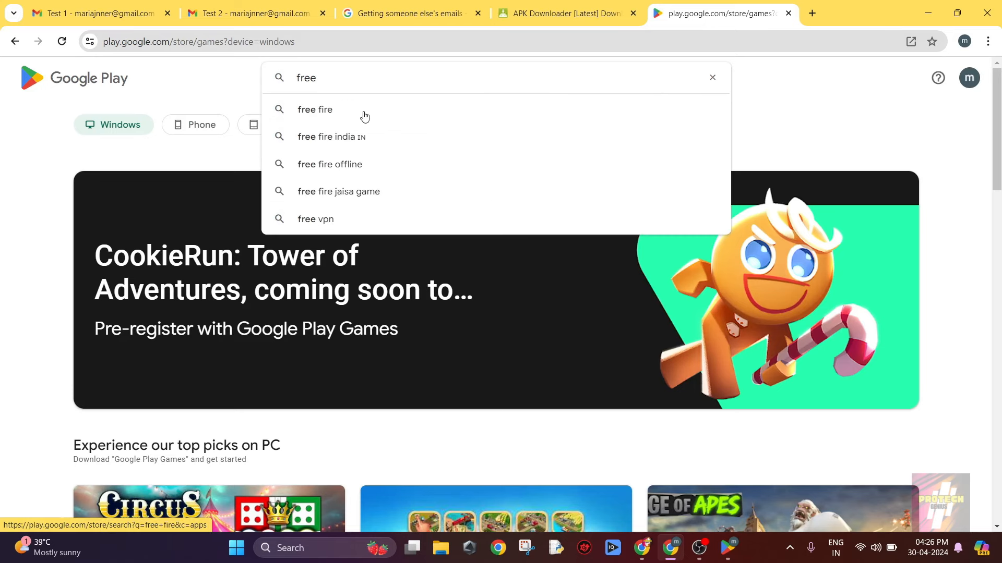
{"action": "left_click", "coordinate": [314, 109]}
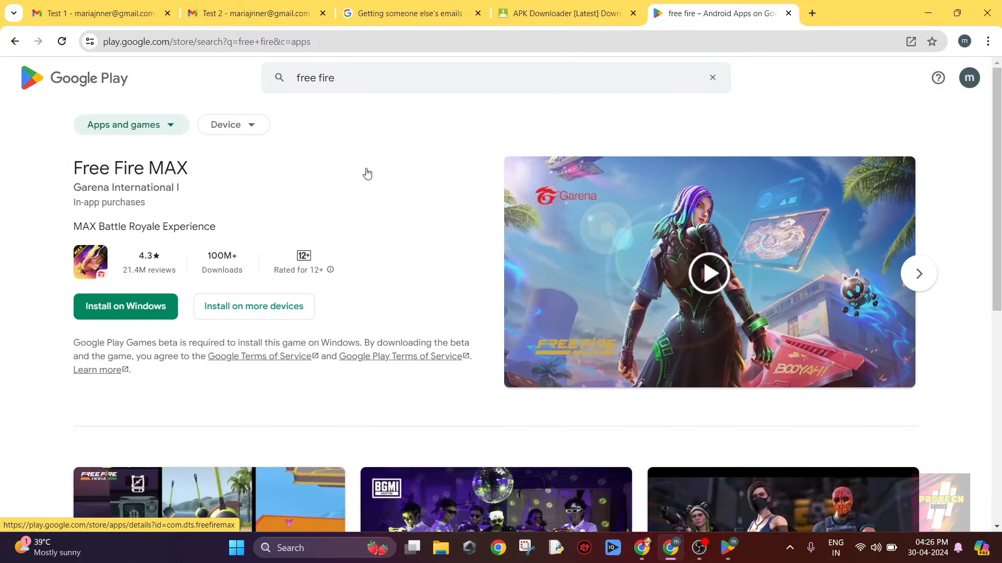
{"action": "left_click", "coordinate": [130, 168]}
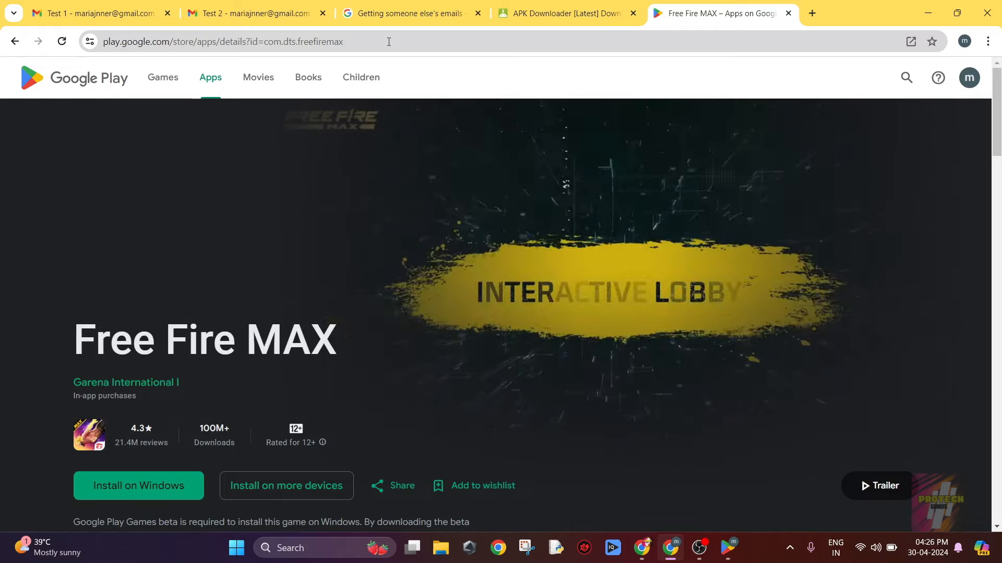
{"action": "scroll", "scroll_direction": "down", "scroll_amount": 3}
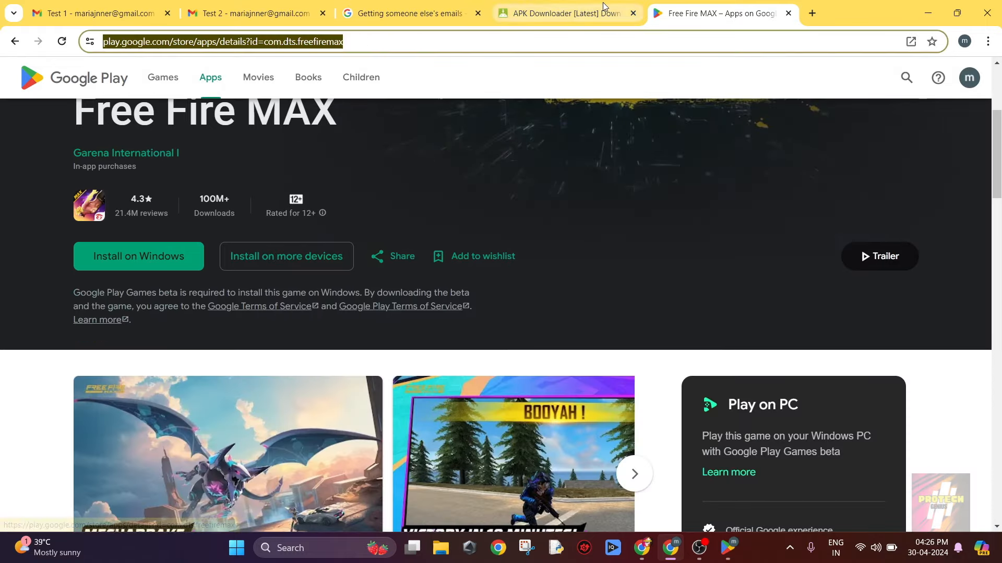
- Generate a 491.3 MB download link for com.dts.freefiremax on APK Downloader, then return to the Play page
{"action": "left_click", "coordinate": [565, 13]}
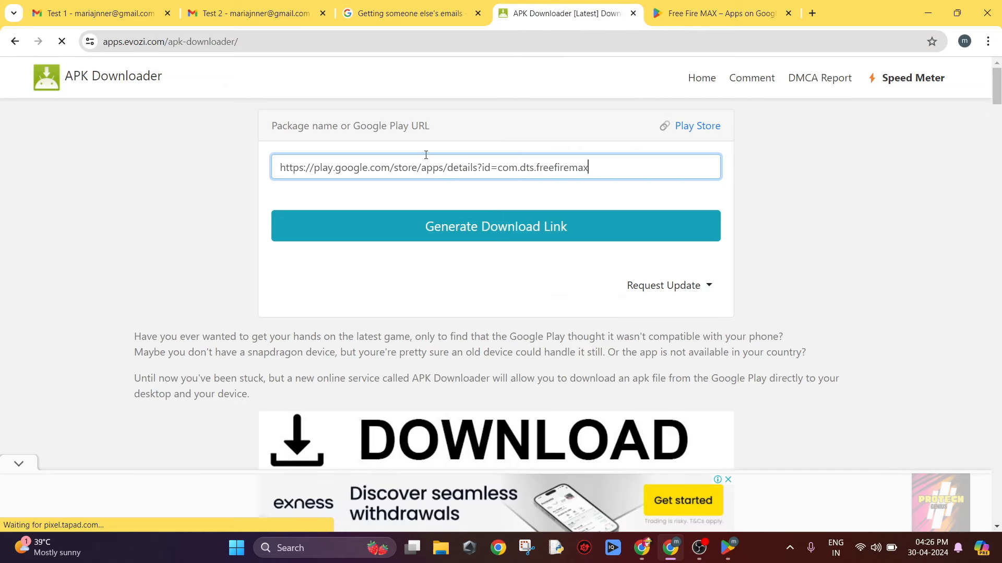
{"action": "left_click", "coordinate": [495, 226]}
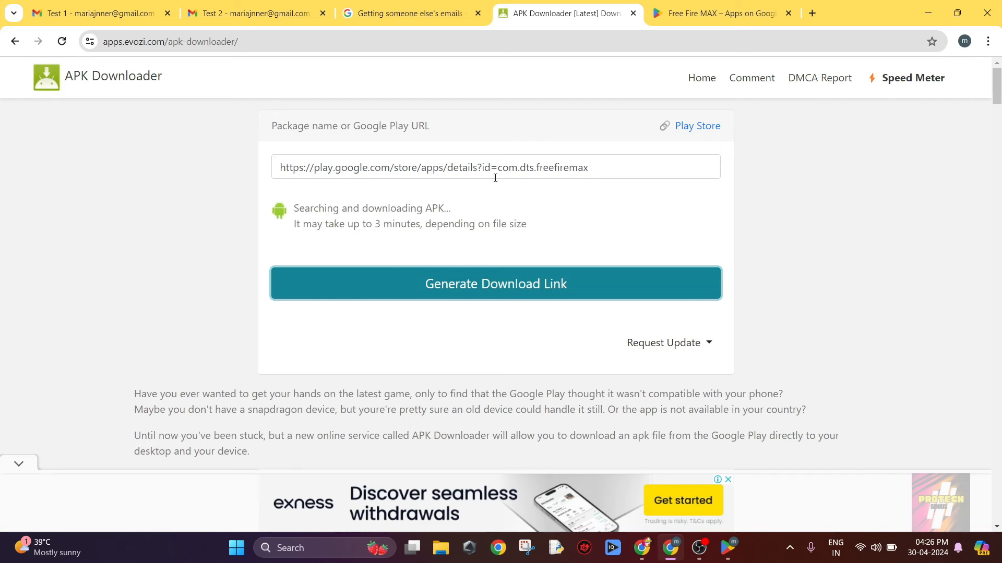
{"action": "mouse_move", "coordinate": [427, 219]}
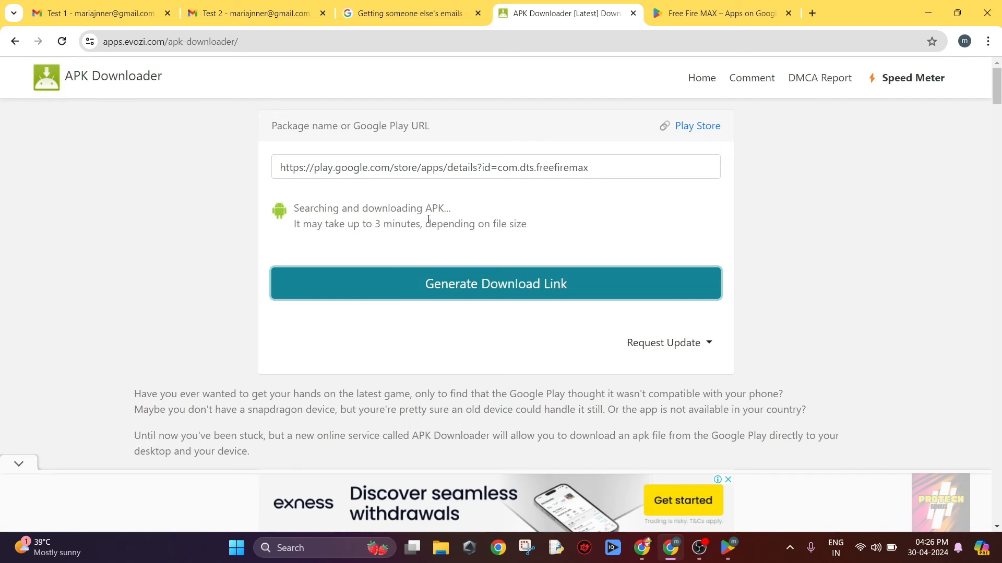
{"action": "left_click", "coordinate": [495, 284]}
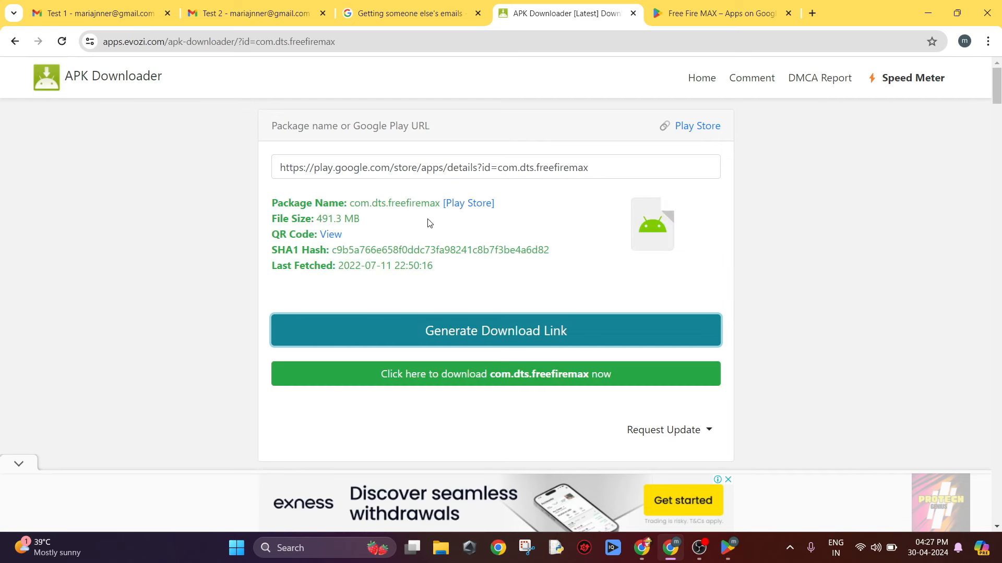
{"action": "mouse_move", "coordinate": [496, 331]}
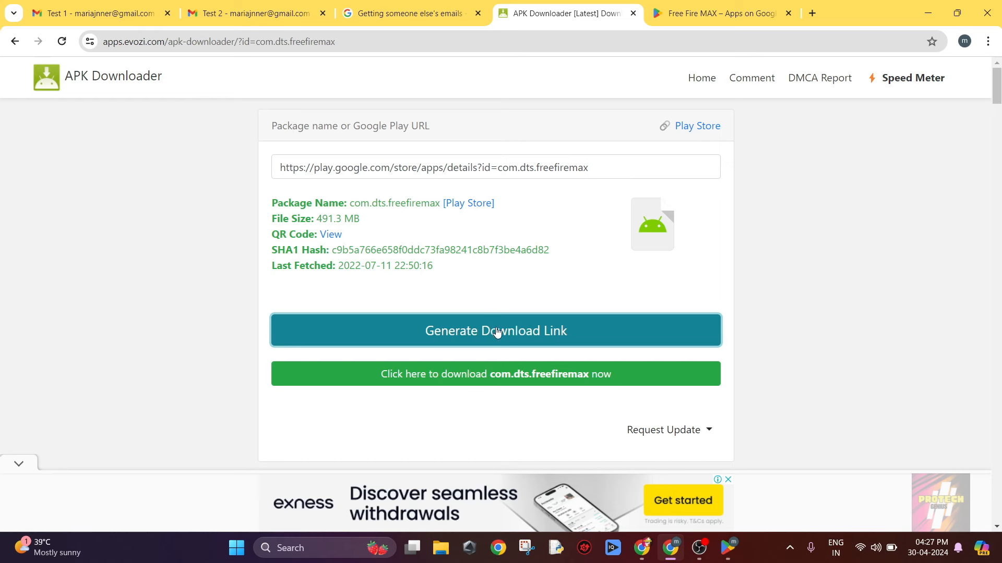
{"action": "mouse_move", "coordinate": [260, 267]}
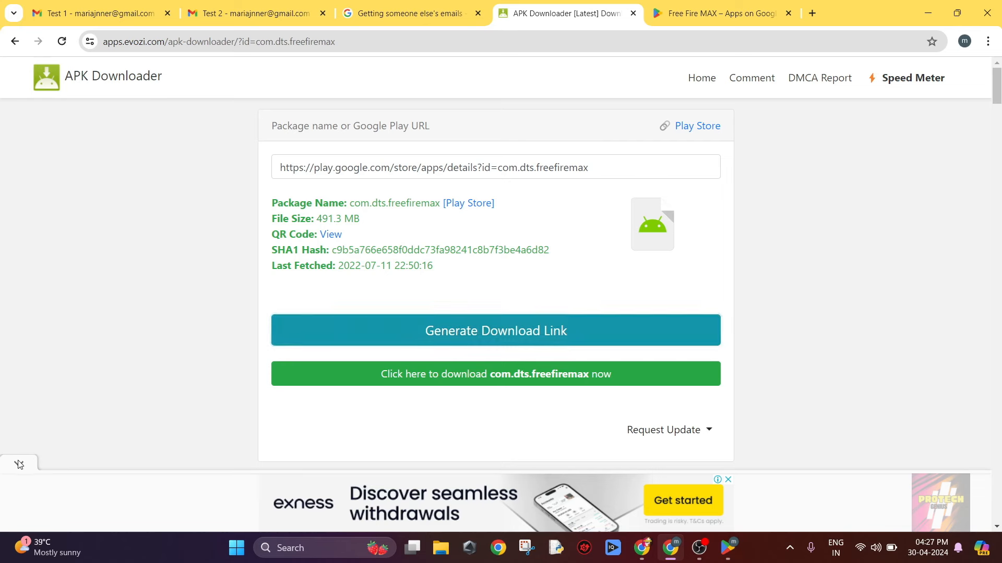
{"action": "scroll", "scroll_direction": "down", "scroll_amount": 3}
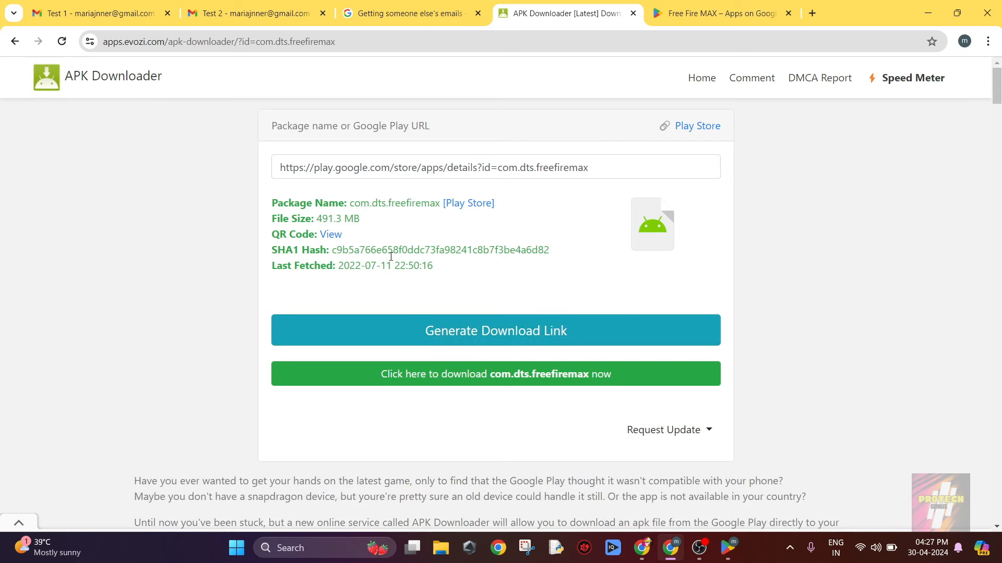
{"action": "left_click", "coordinate": [715, 12]}
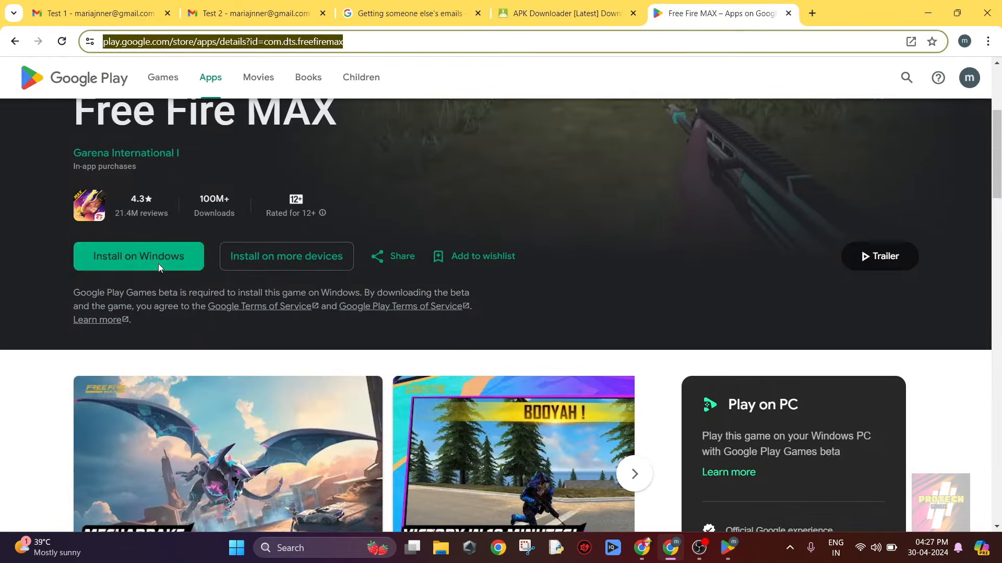
- Start the Free Fire MAX Windows installer download and pause it at 0.7/10.5 MB
{"action": "left_click", "coordinate": [138, 256]}
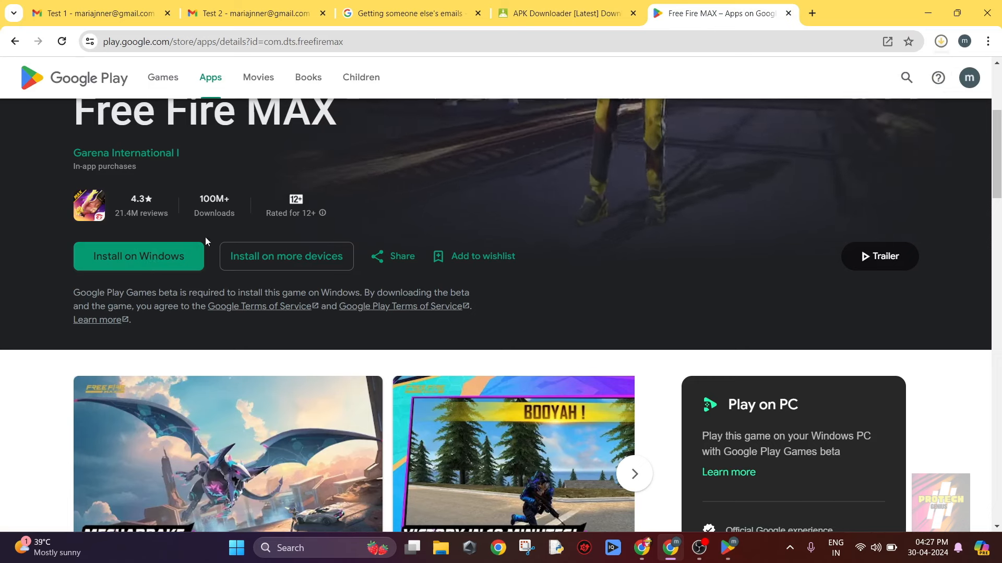
{"action": "left_click", "coordinate": [940, 41]}
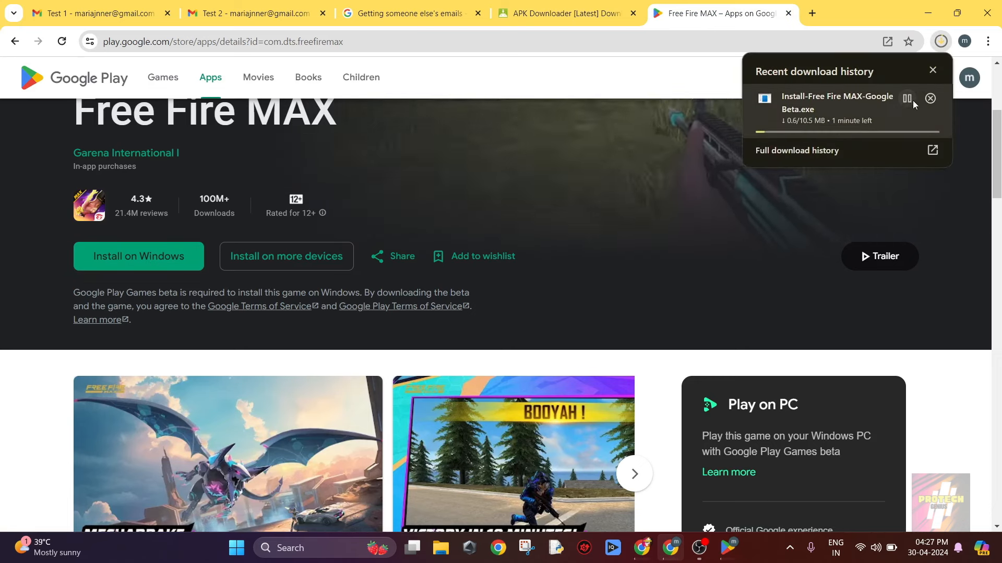
{"action": "left_click", "coordinate": [906, 97]}
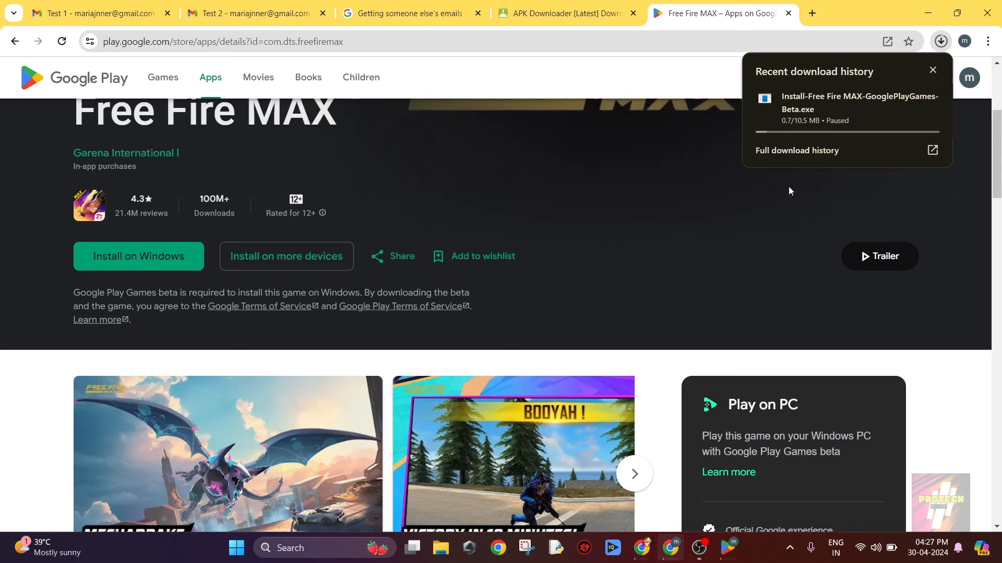
{"action": "mouse_move", "coordinate": [861, 102]}
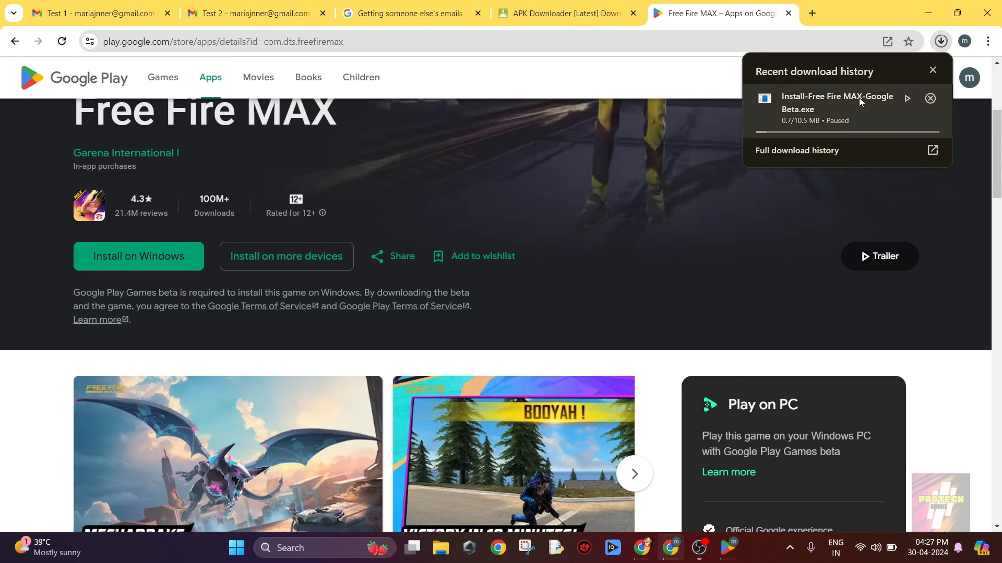